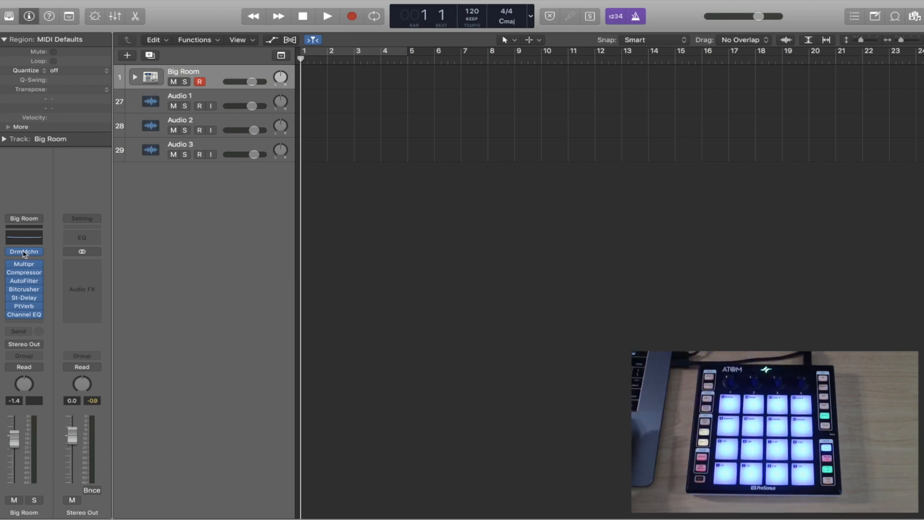
# Step: Open Drum Machine Designer from the DrmMchn slot on the Big Room channel strip
pyautogui.click(24, 252)
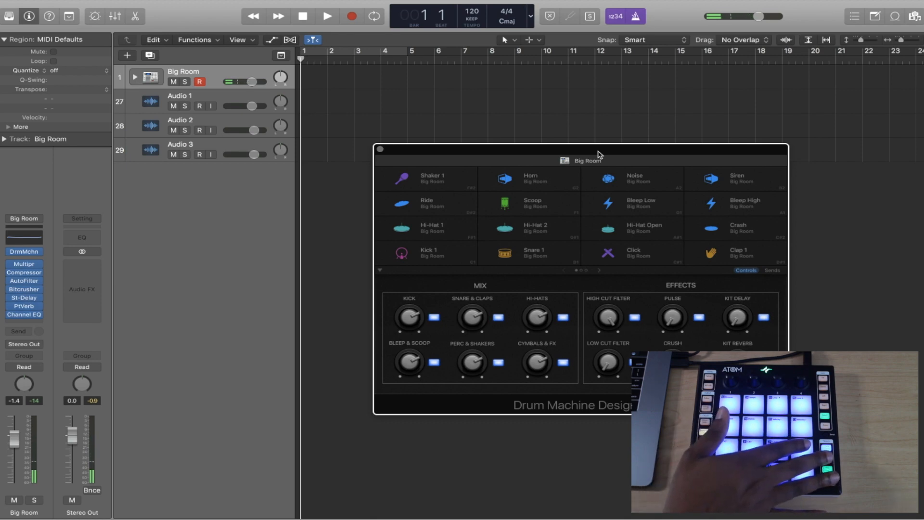
pyautogui.click(327, 16)
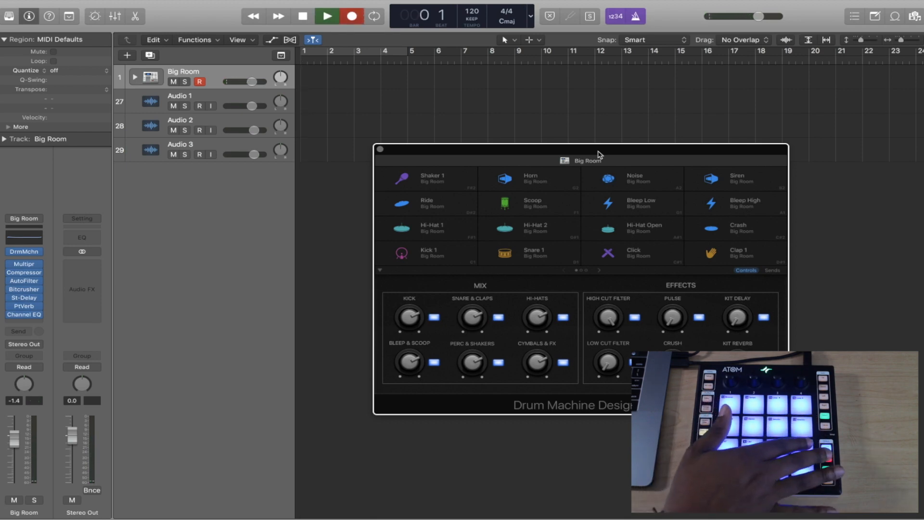
pyautogui.click(327, 16)
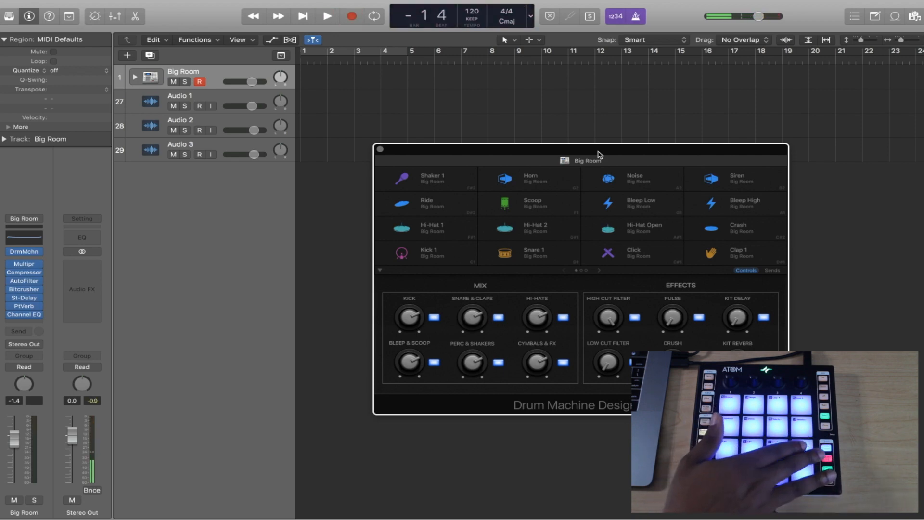
pyautogui.click(328, 16)
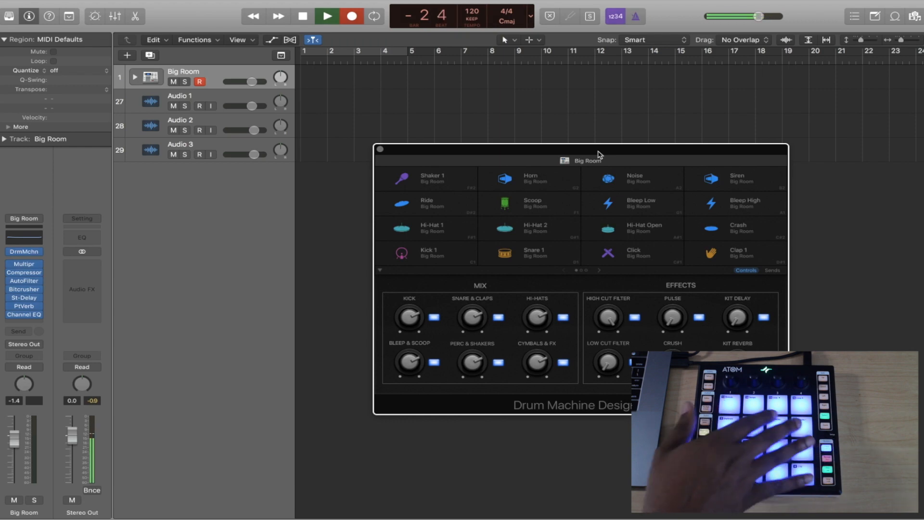
pyautogui.click(302, 16)
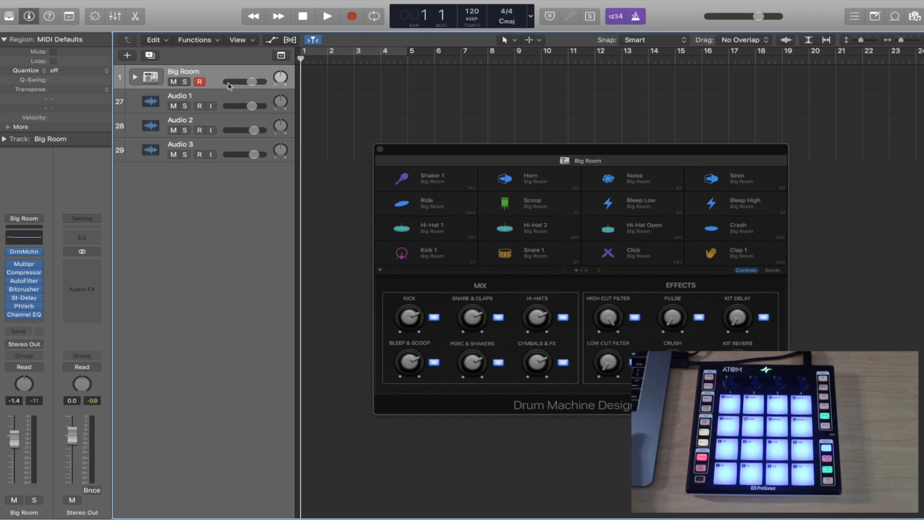
# Step: Map an ATOM knob to Big Room's track volume, lowering it to -3.6 dB
pyautogui.click(45, 5)
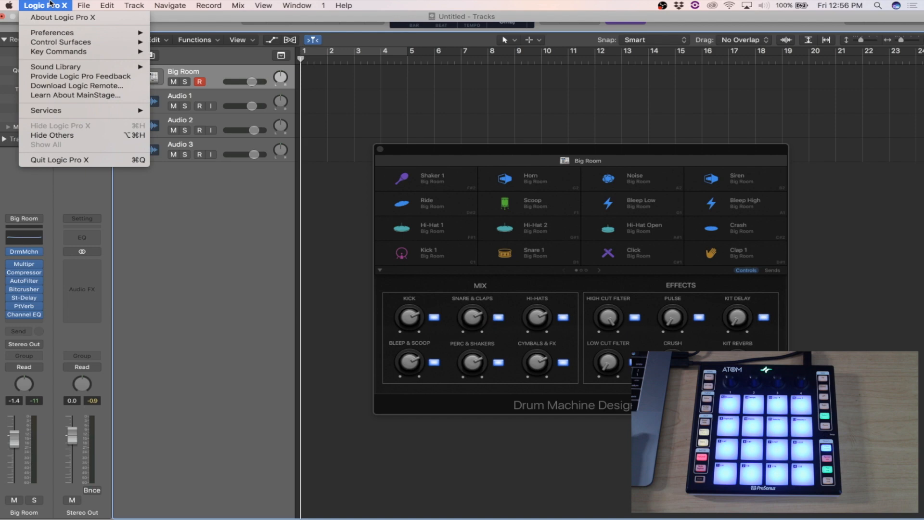
pyautogui.moveTo(61, 42)
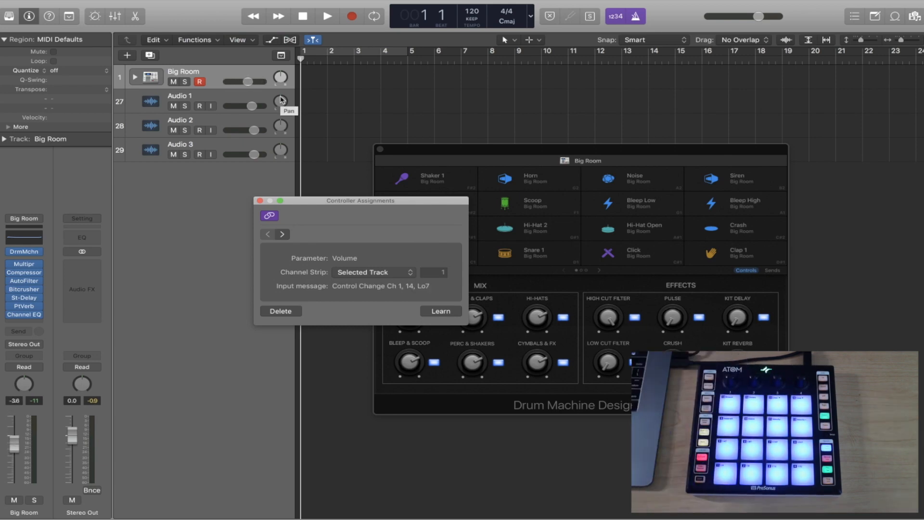
pyautogui.moveTo(259, 166)
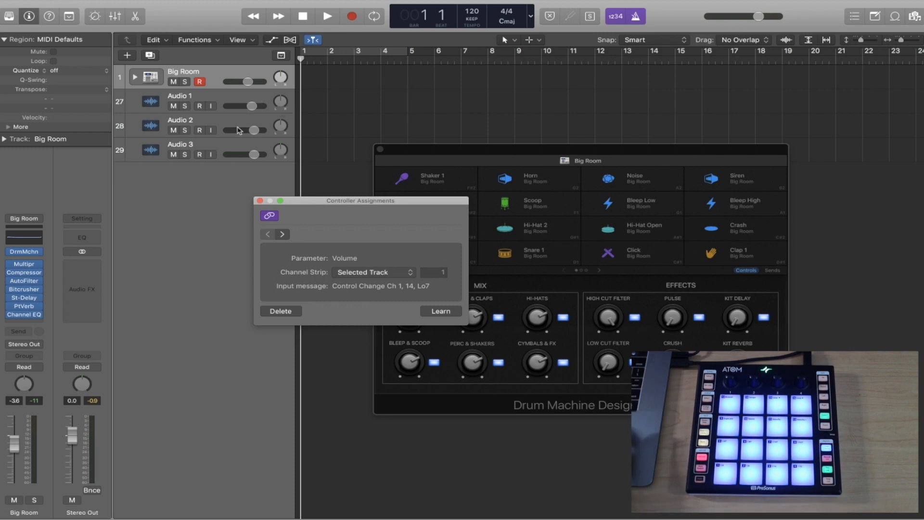
pyautogui.moveTo(234, 143)
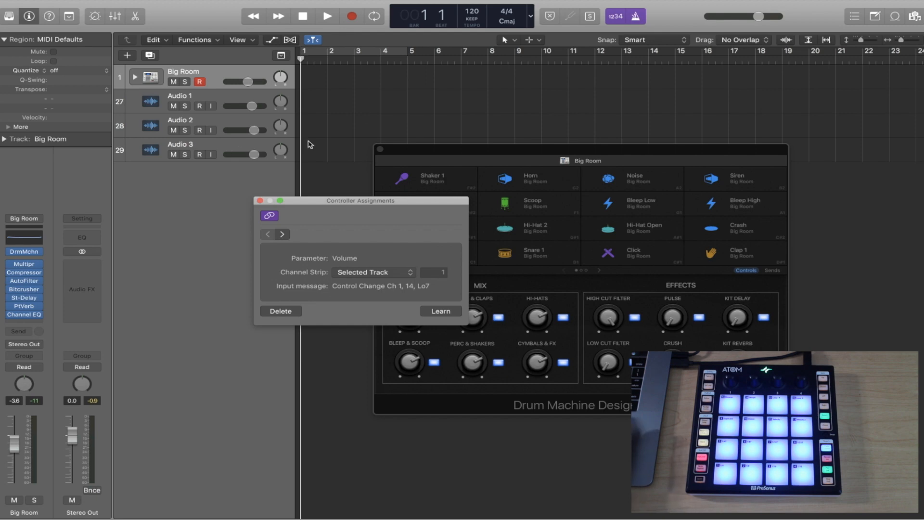
pyautogui.click(261, 201)
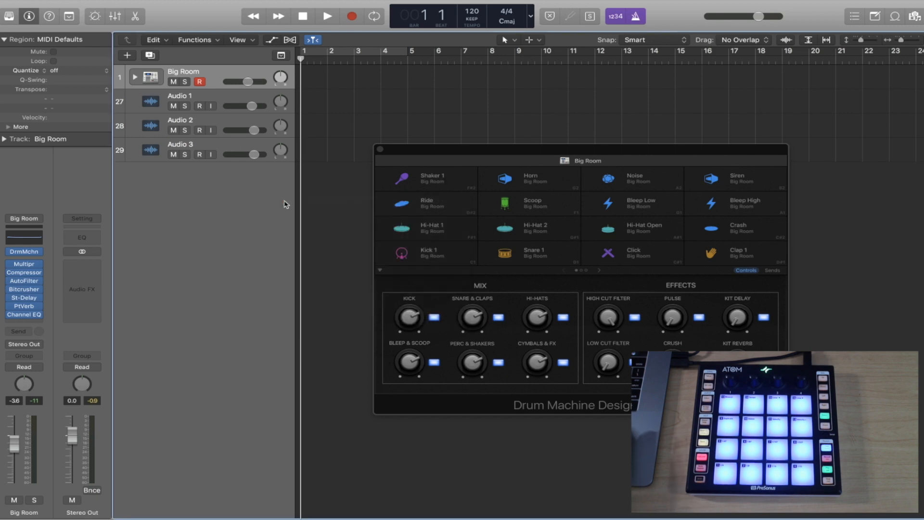
pyautogui.moveTo(326, 181)
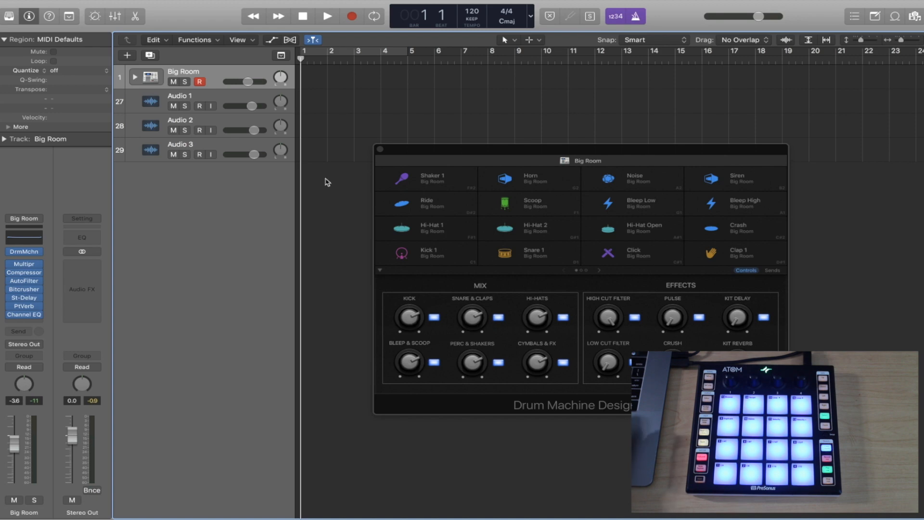
pyautogui.moveTo(725, 312)
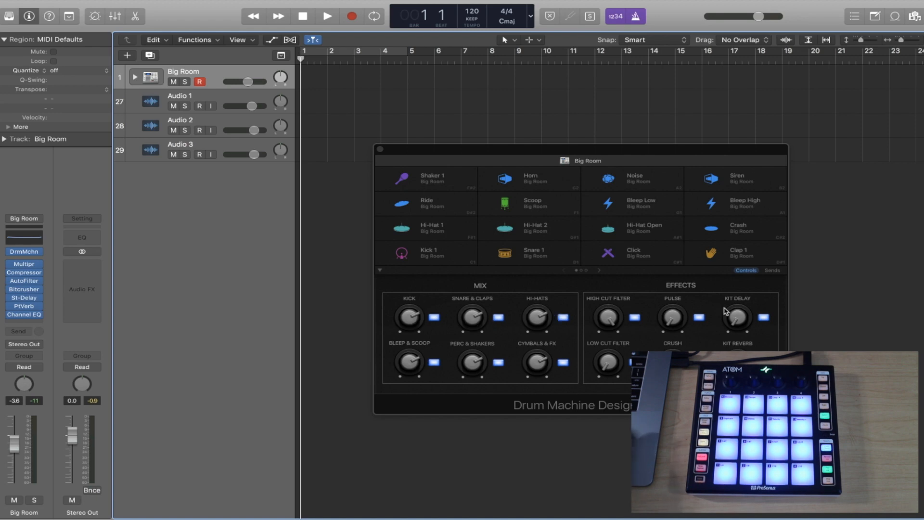
# Step: Dock the Big Room kit's Smart Controls below the tracks and close the floating kit window
pyautogui.click(95, 16)
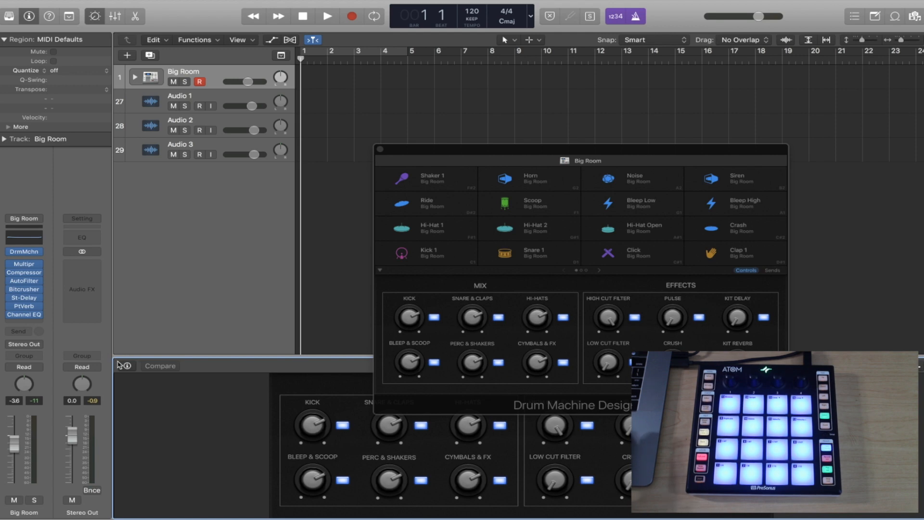
pyautogui.click(124, 365)
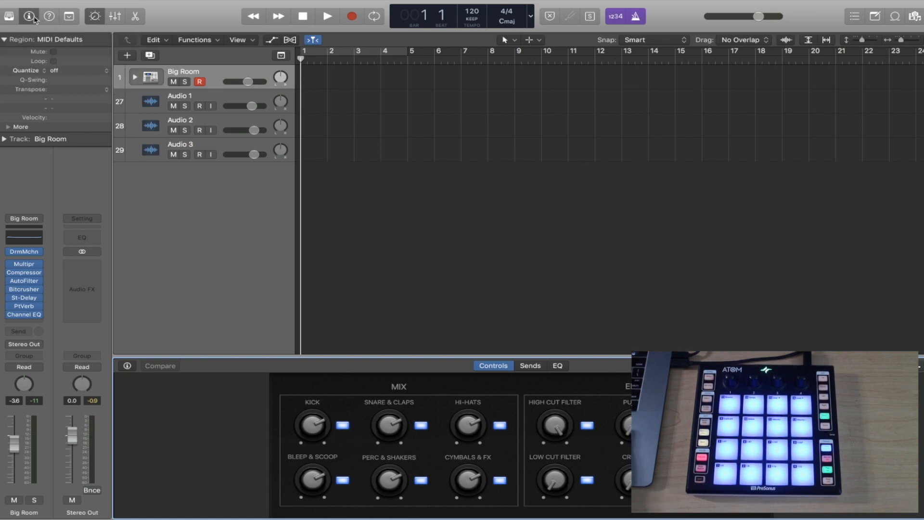
pyautogui.moveTo(32, 16)
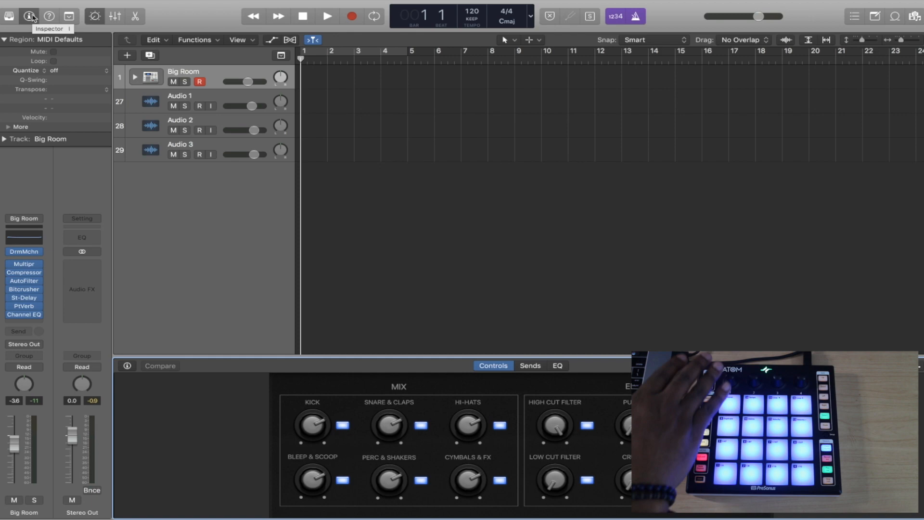
pyautogui.click(45, 5)
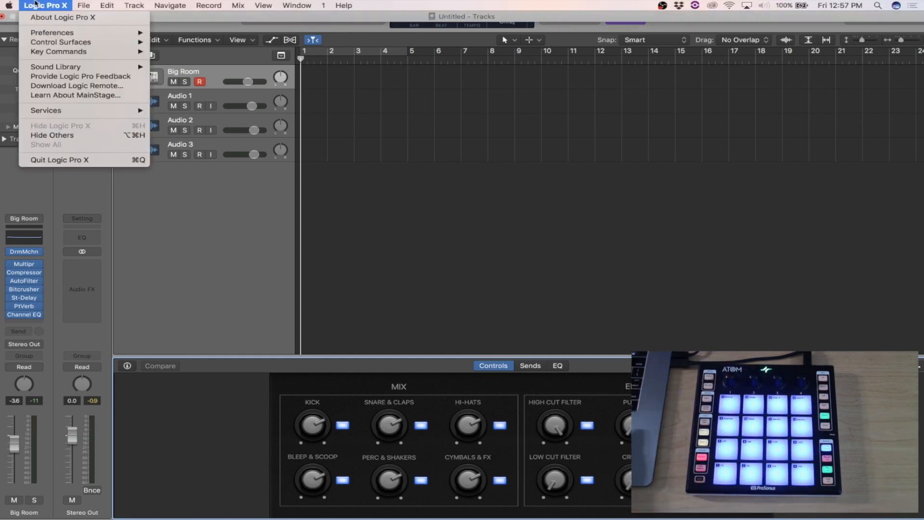
pyautogui.moveTo(52, 32)
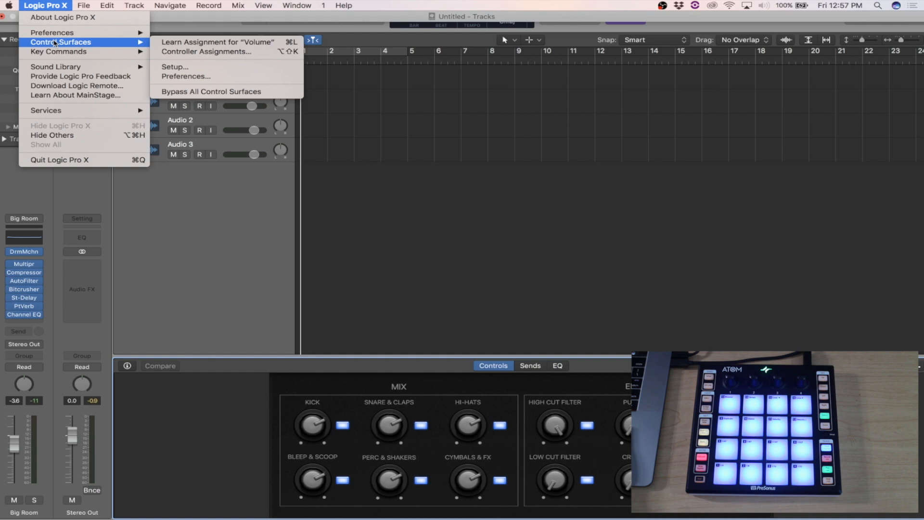
pyautogui.moveTo(59, 51)
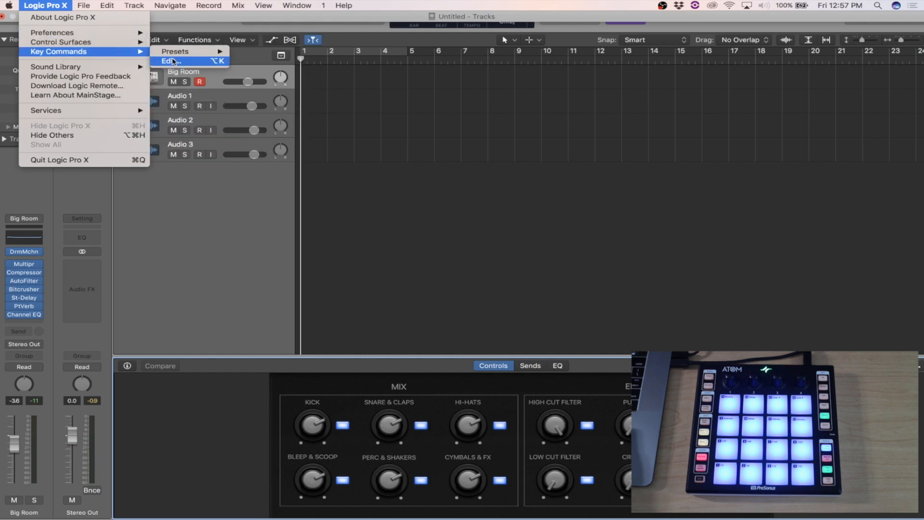
# Step: Open the Key Commands editor (Option-K) from the Logic Pro X menu
pyautogui.click(171, 62)
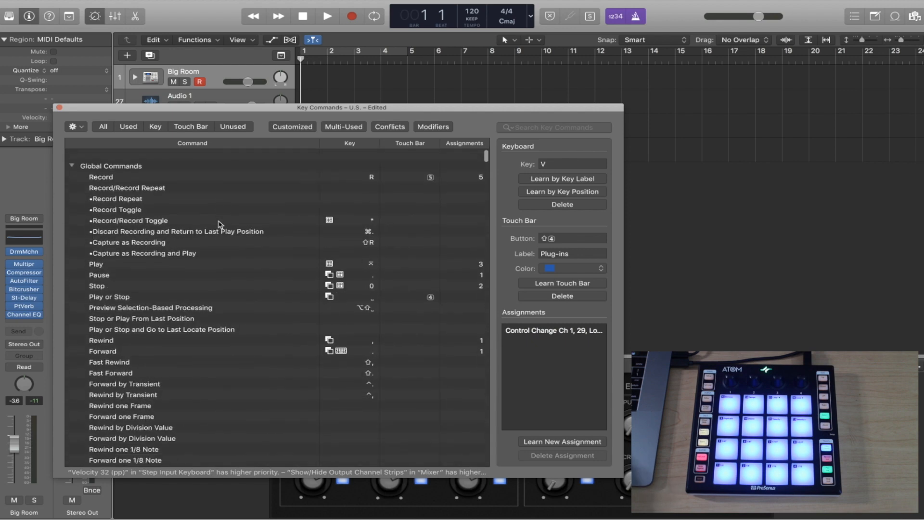
# Step: Add a sixth, still-empty controller assignment to the Record key command
pyautogui.click(101, 176)
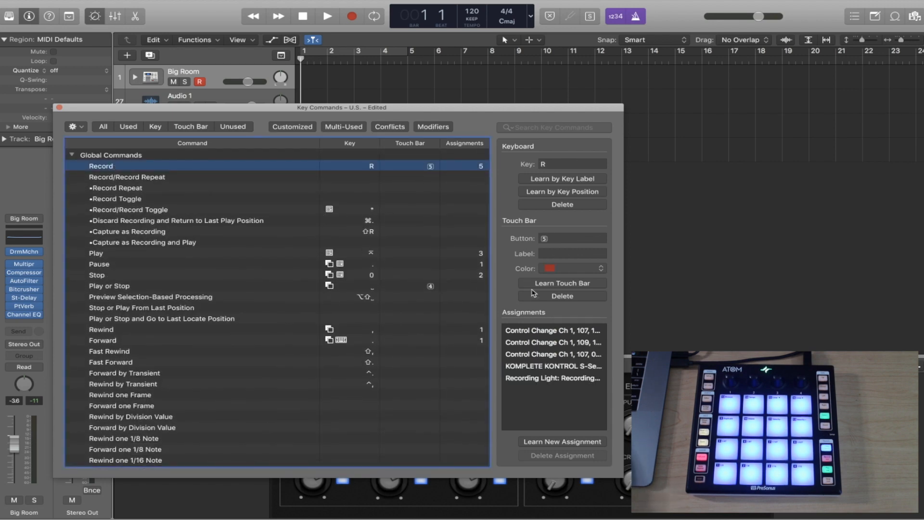
pyautogui.click(562, 442)
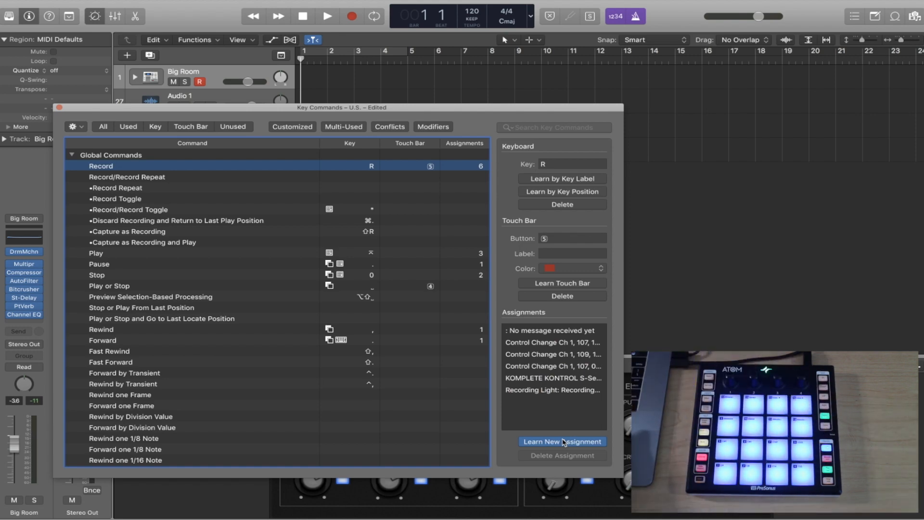
pyautogui.click(553, 127)
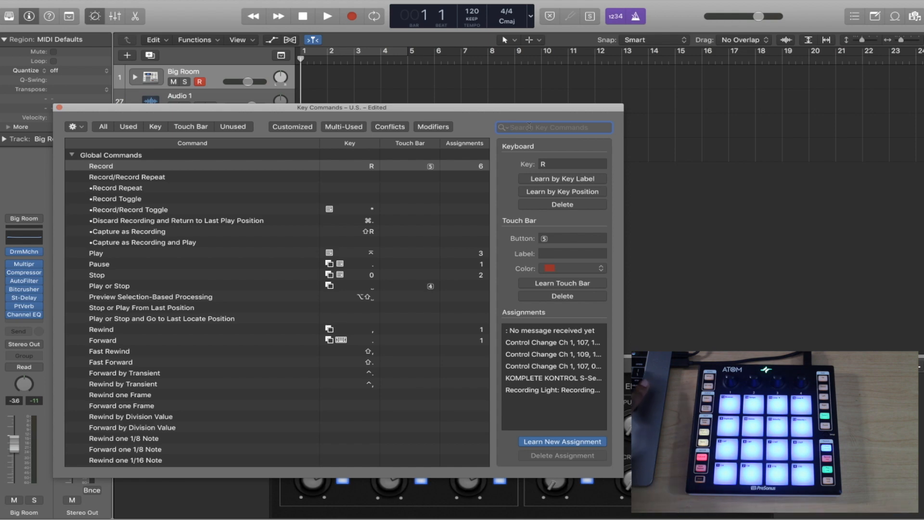
# Step: Search 'pian' and assign an ATOM pad to Open Piano Roll, opening Big Room's piano roll
pyautogui.write('p')
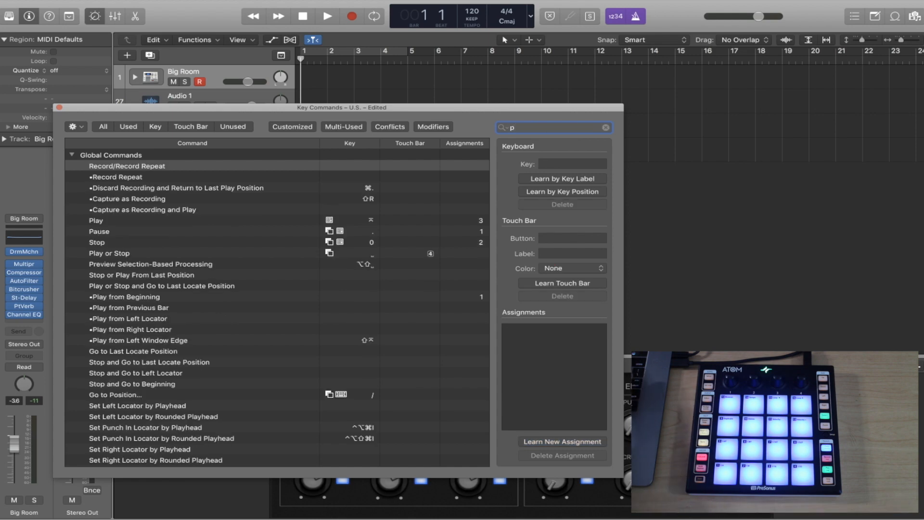
pyautogui.write('ian')
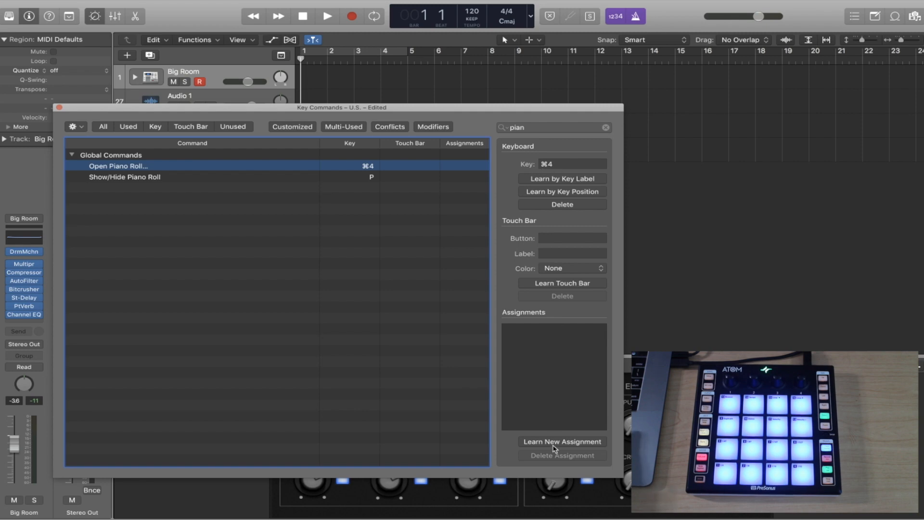
pyautogui.click(562, 442)
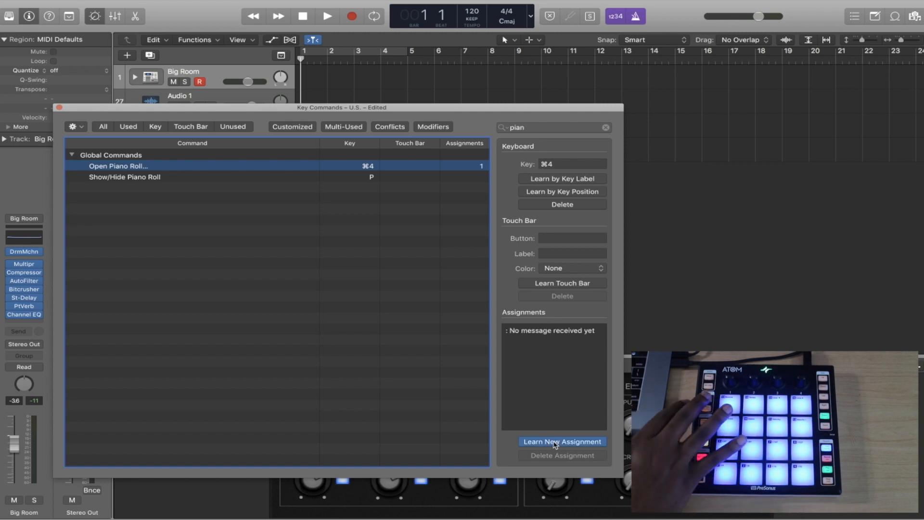
pyautogui.click(562, 442)
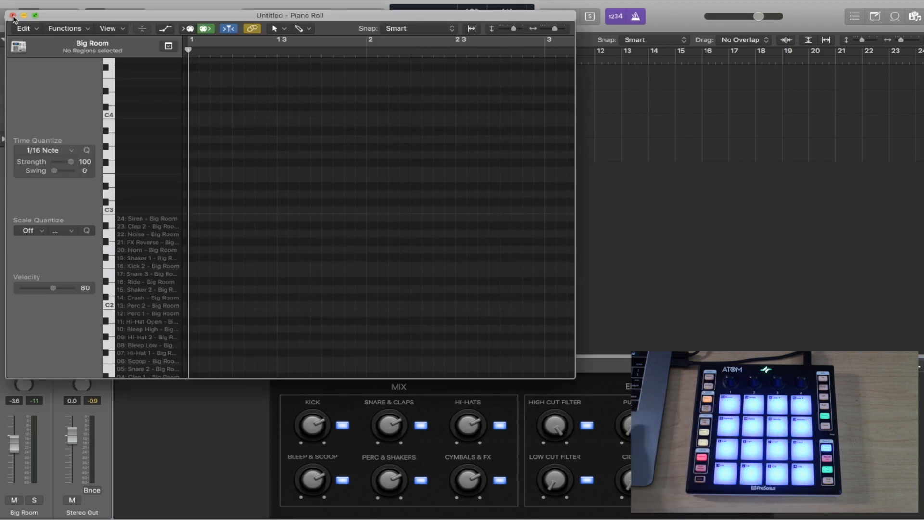
pyautogui.click(9, 15)
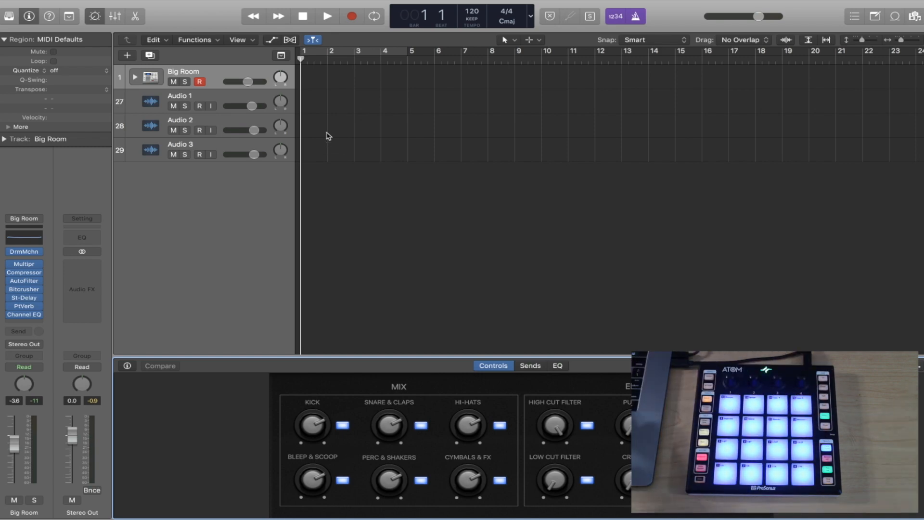
pyautogui.moveTo(347, 223)
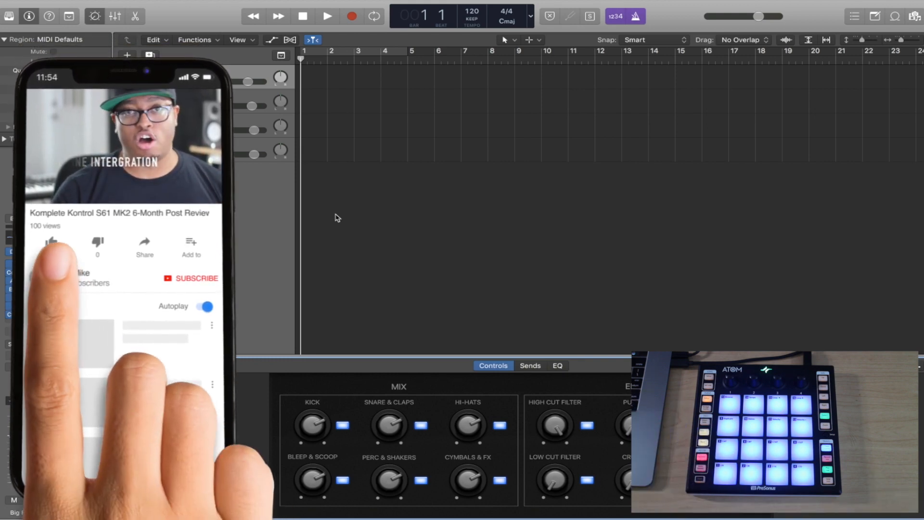
pyautogui.click(51, 241)
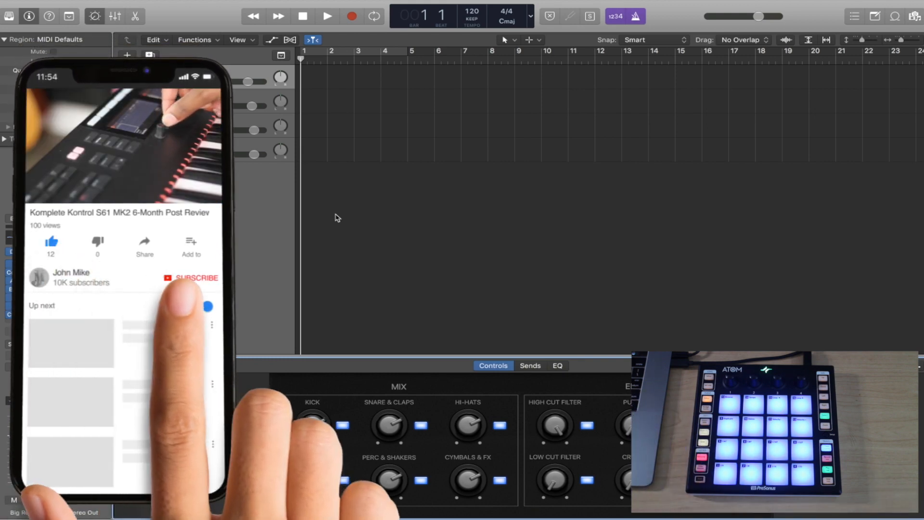
pyautogui.click(192, 277)
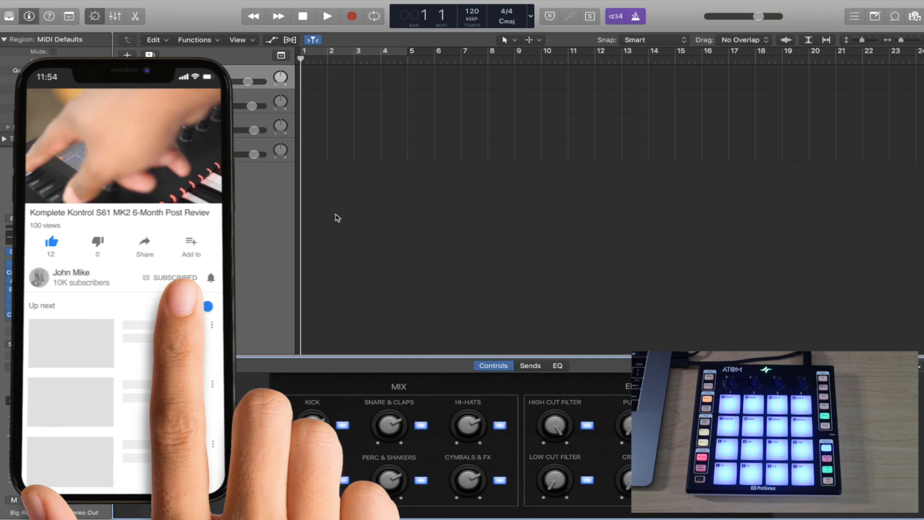